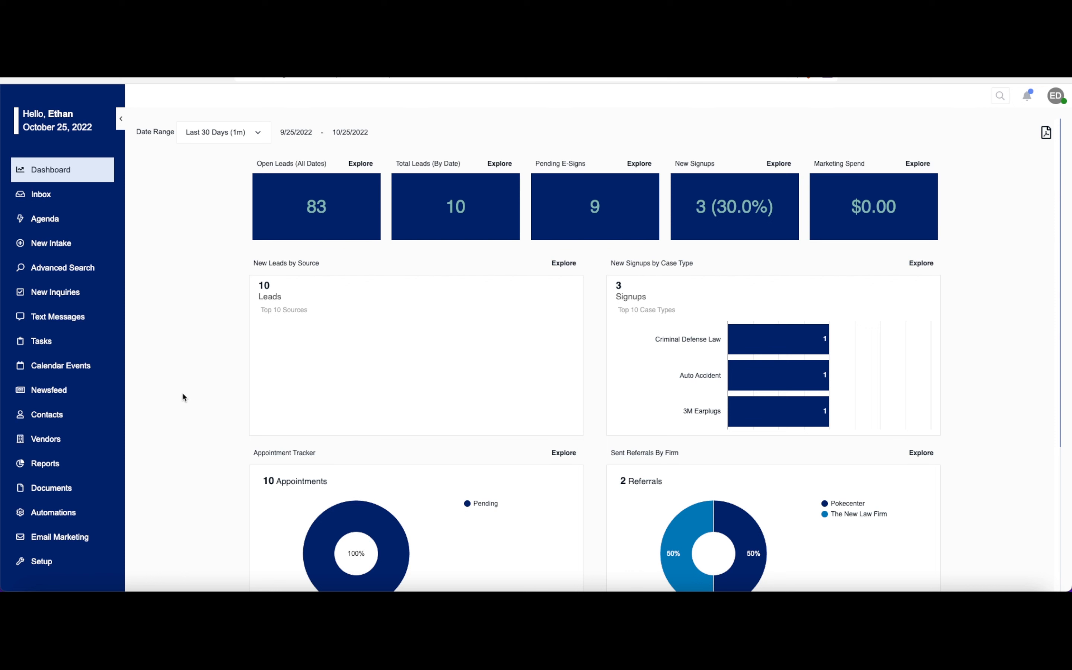
mouse_move(187, 396)
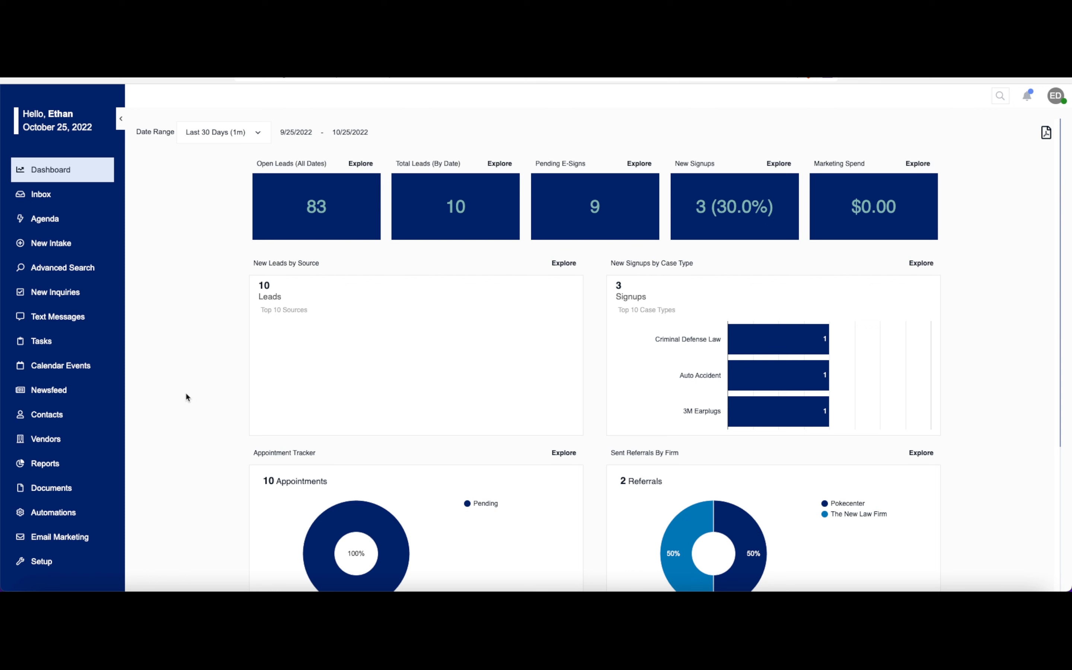
mouse_move(275, 130)
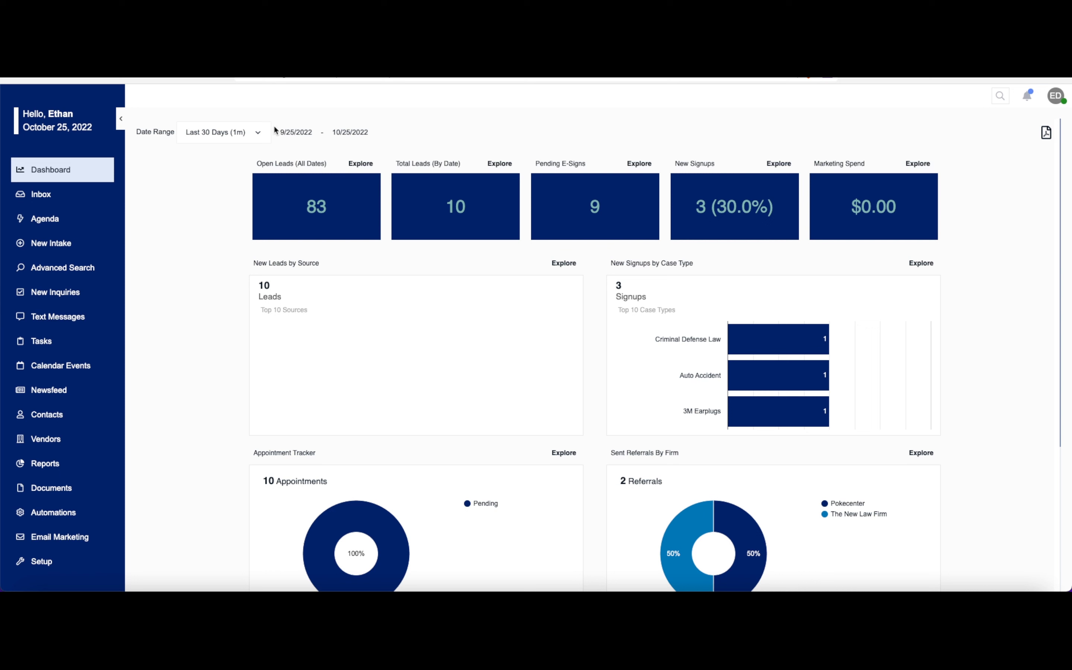
mouse_move(244, 140)
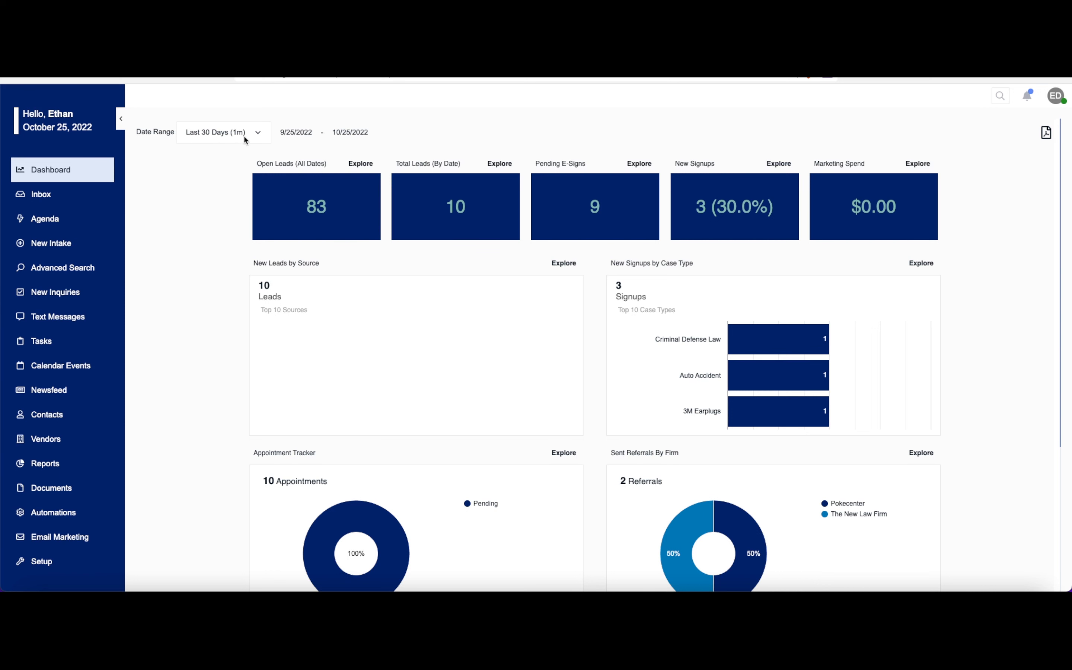
Step: Set the dashboard date range to Yesterday (1d), 10/24/2022 to 10/25/2022
left_click(221, 132)
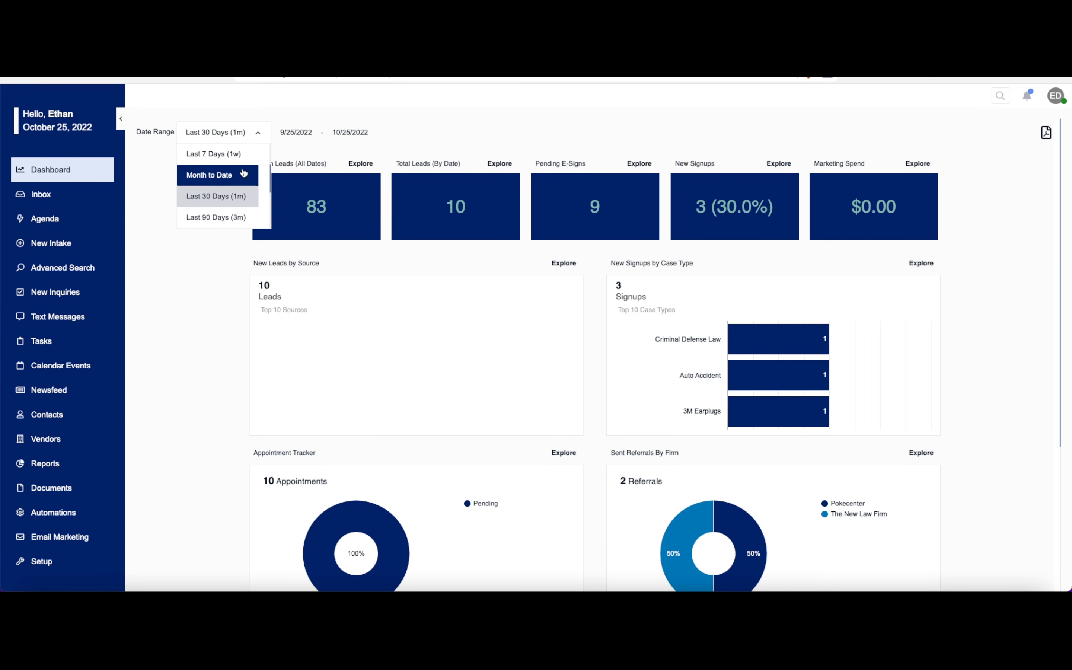
mouse_move(218, 154)
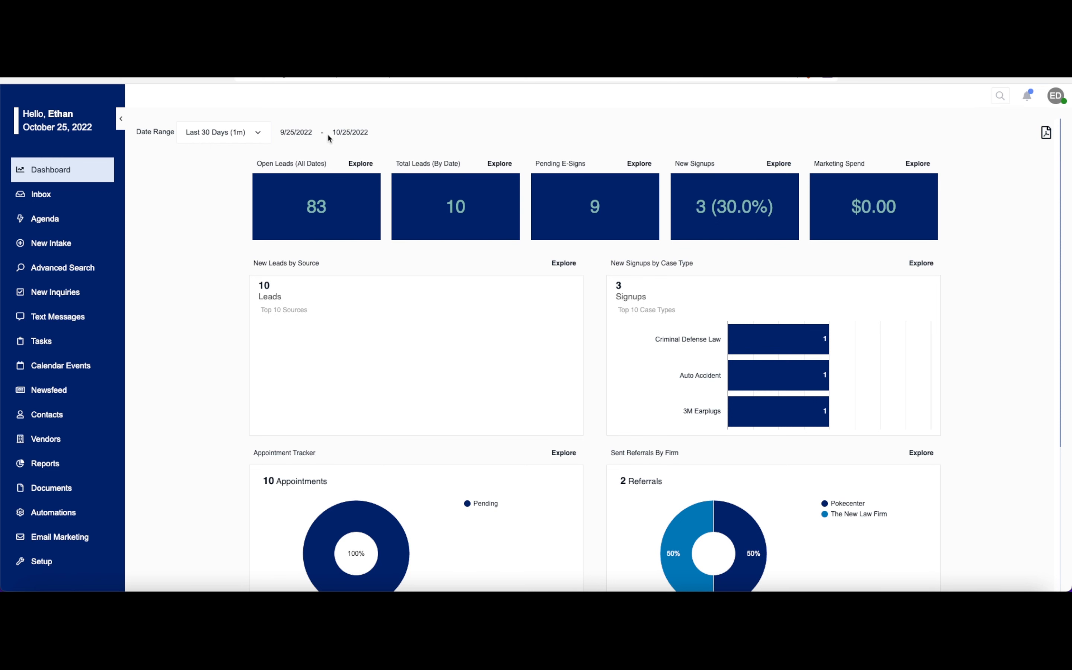
left_click(296, 132)
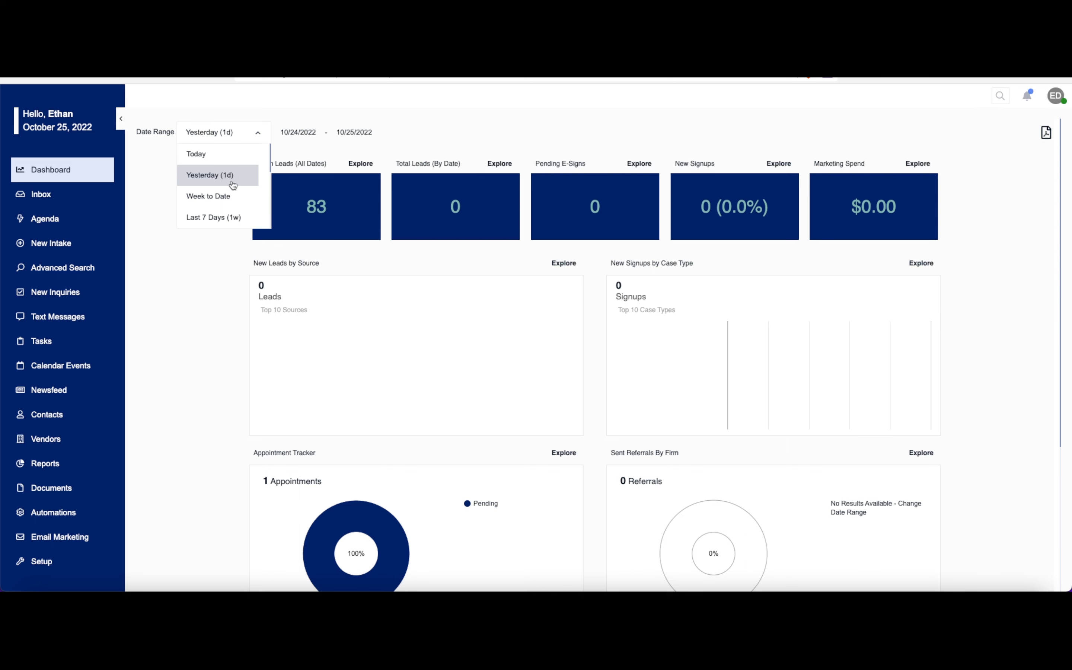
mouse_move(217, 154)
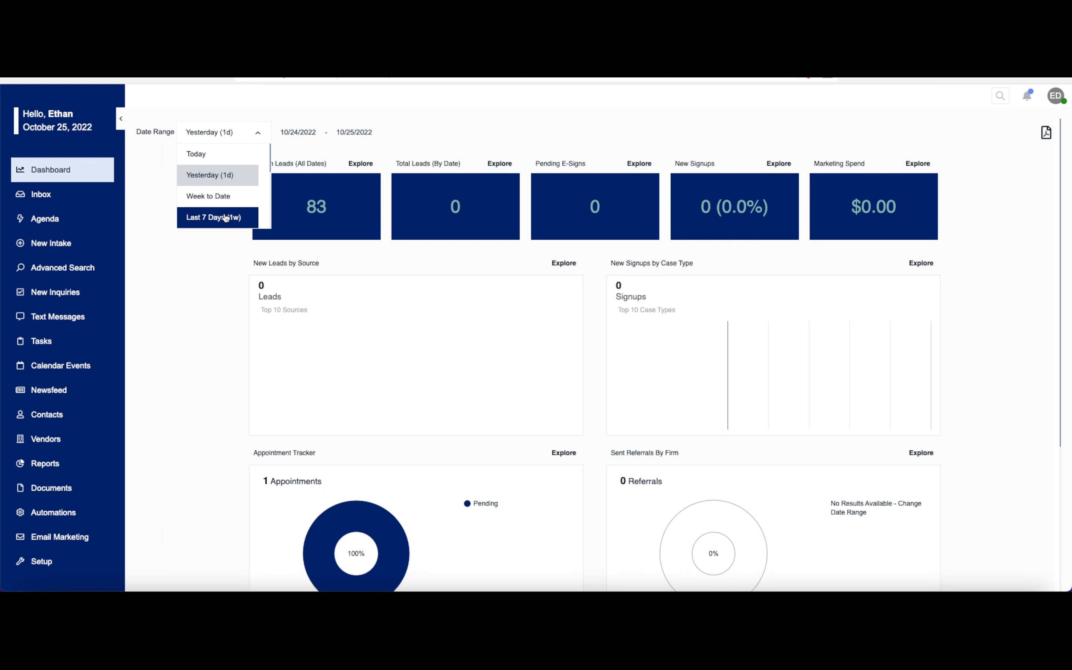
mouse_move(214, 228)
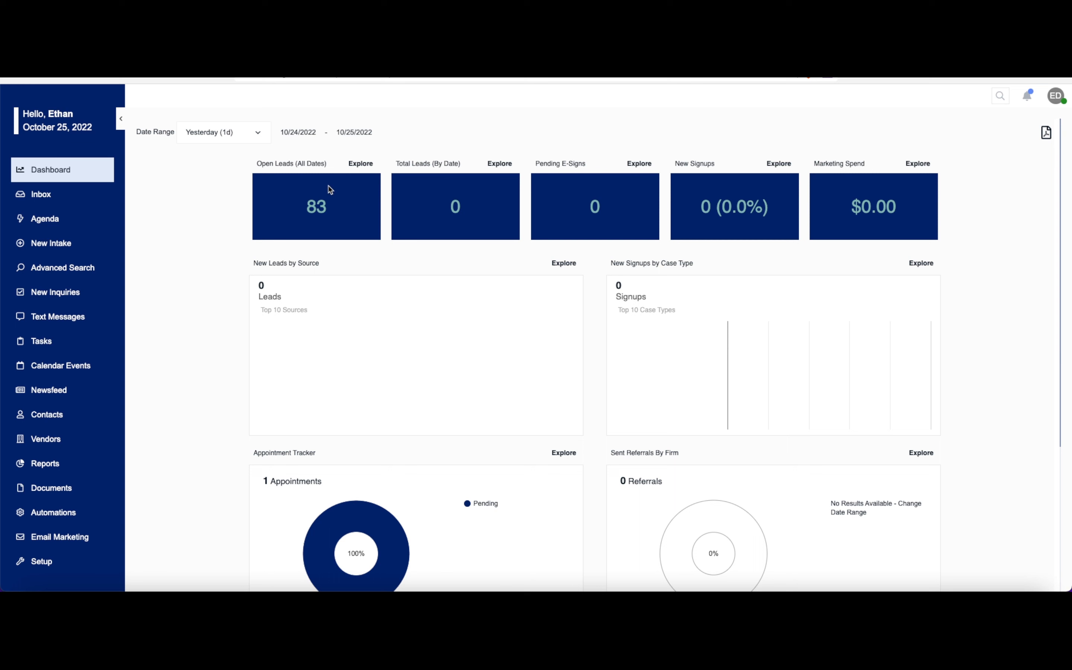
mouse_move(407, 217)
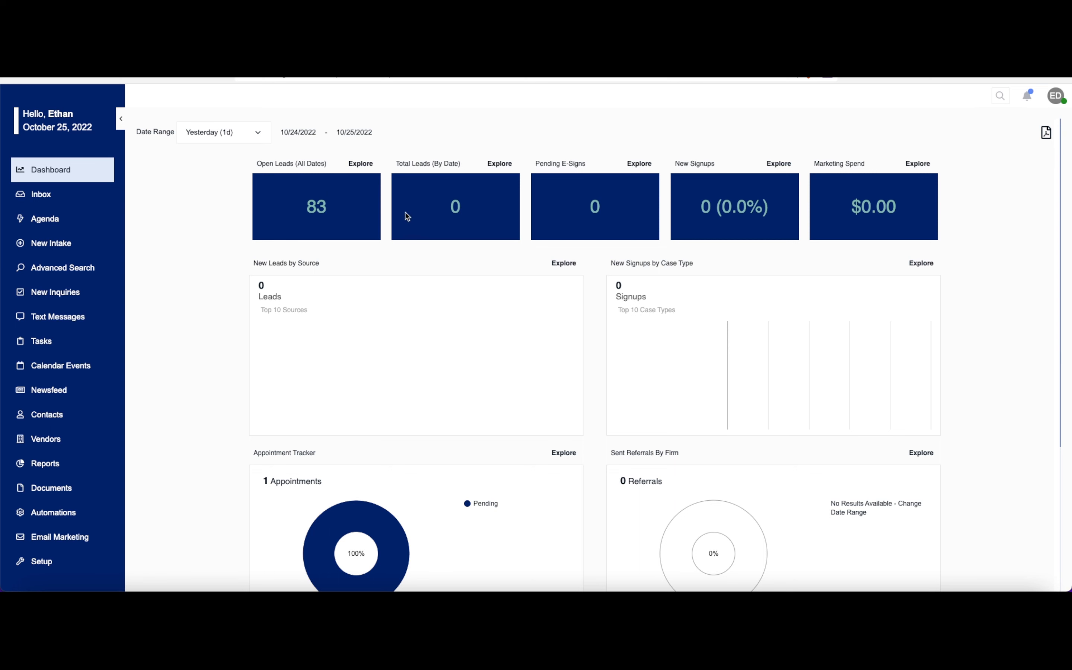
mouse_move(304, 181)
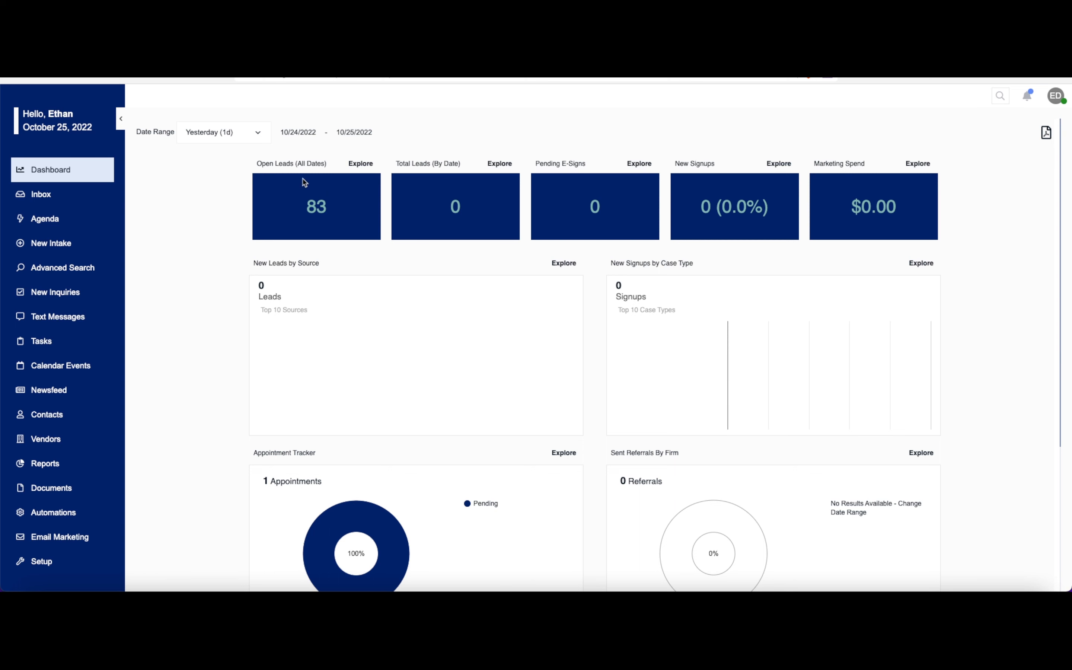
mouse_move(448, 178)
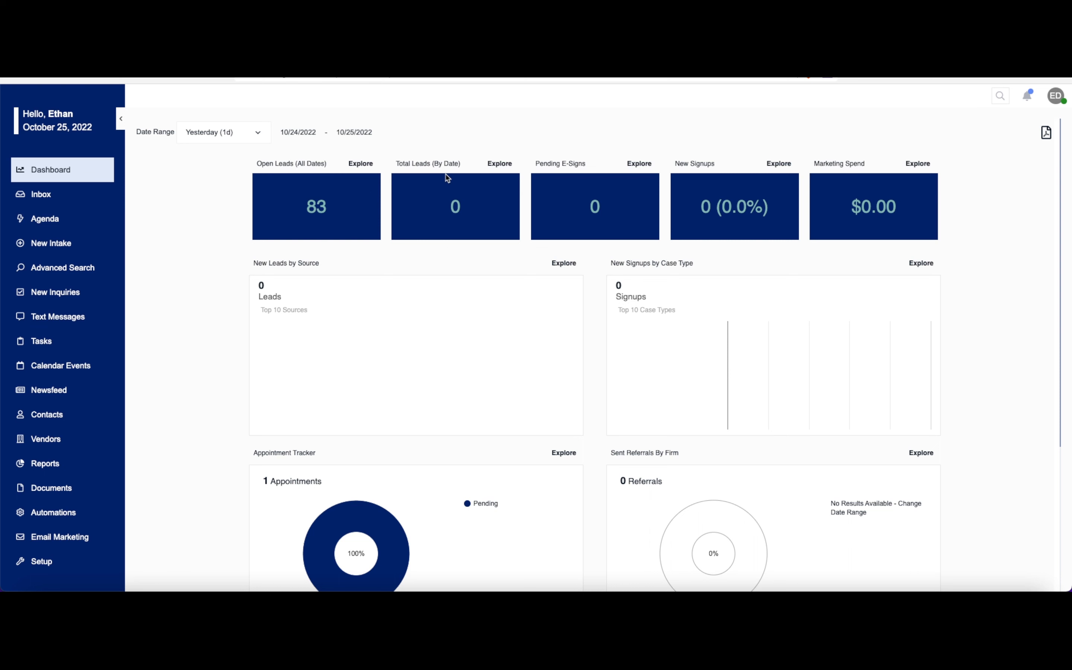
mouse_move(569, 172)
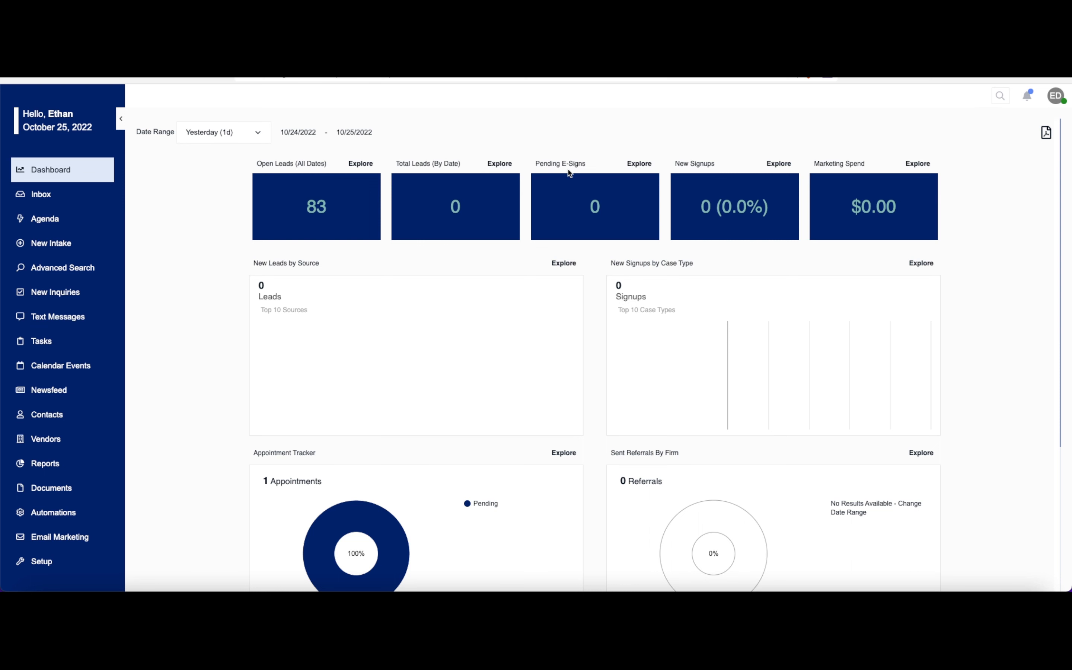
mouse_move(852, 183)
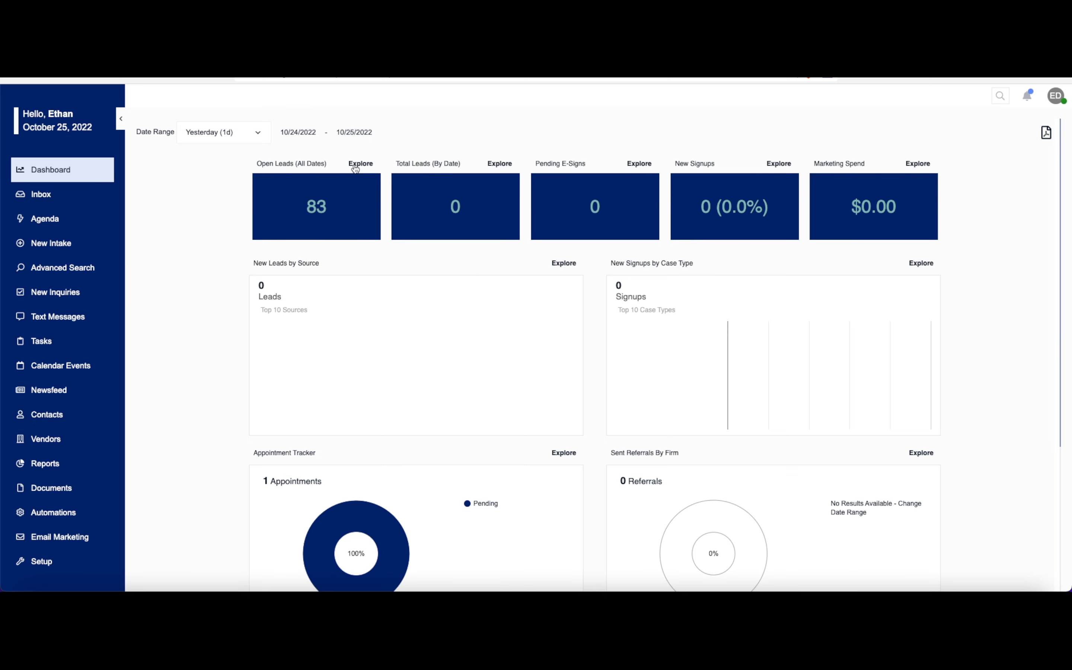
left_click(360, 163)
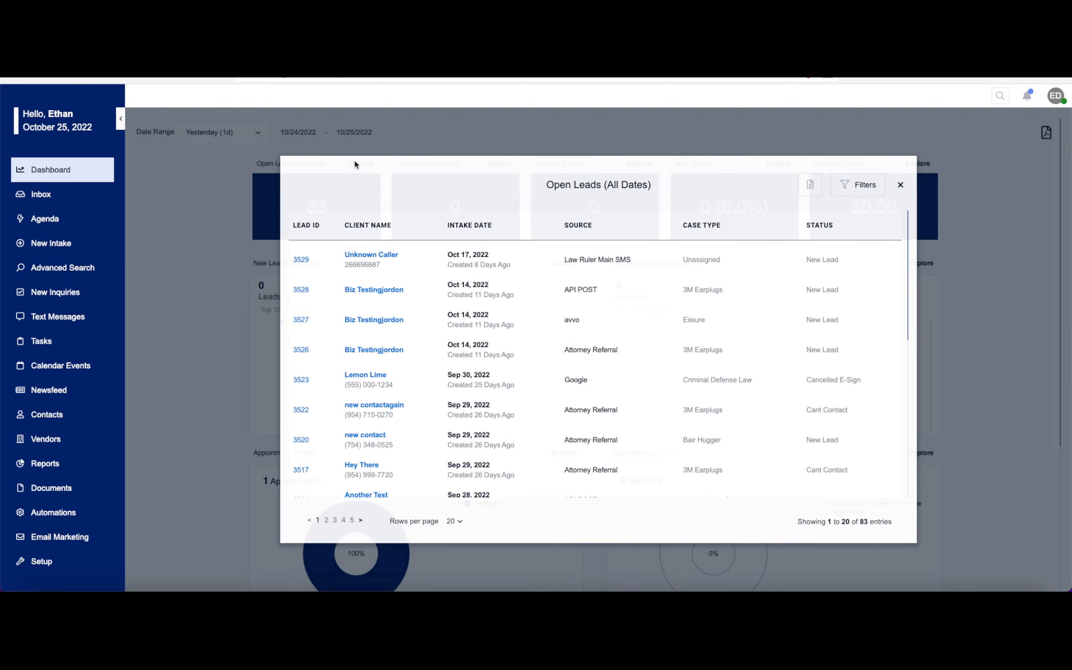
left_click(900, 184)
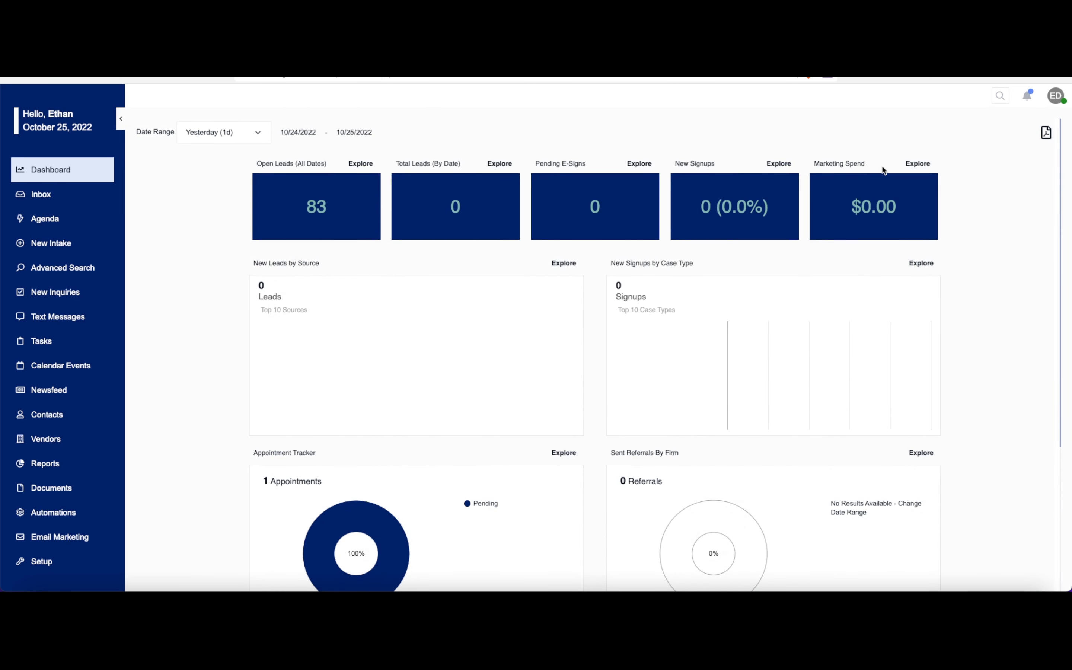
mouse_move(623, 210)
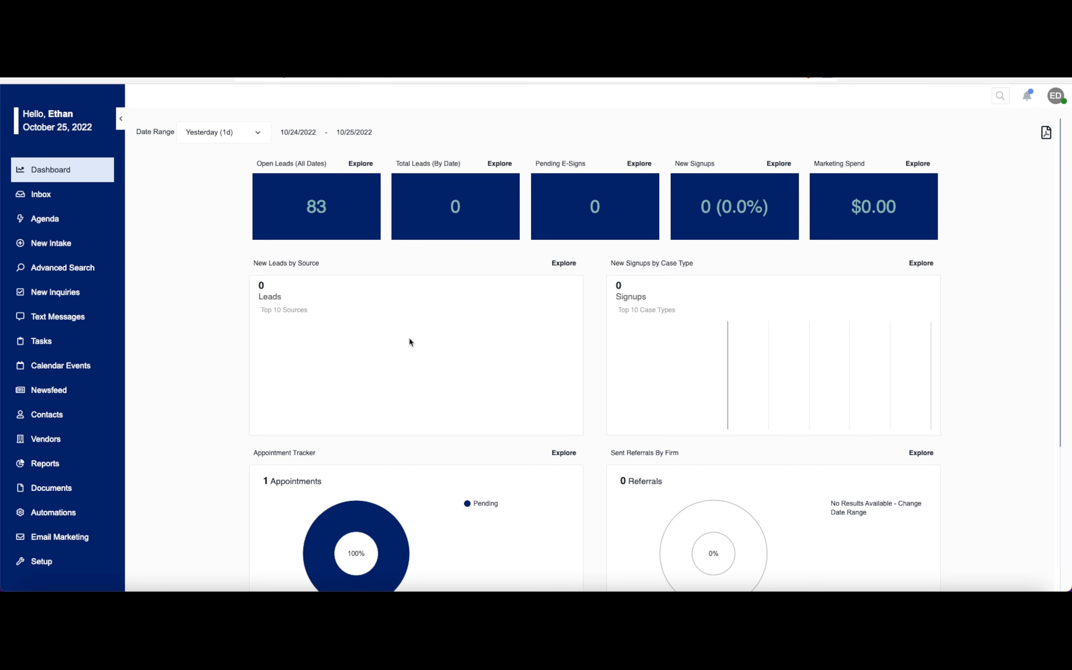
mouse_move(813, 330)
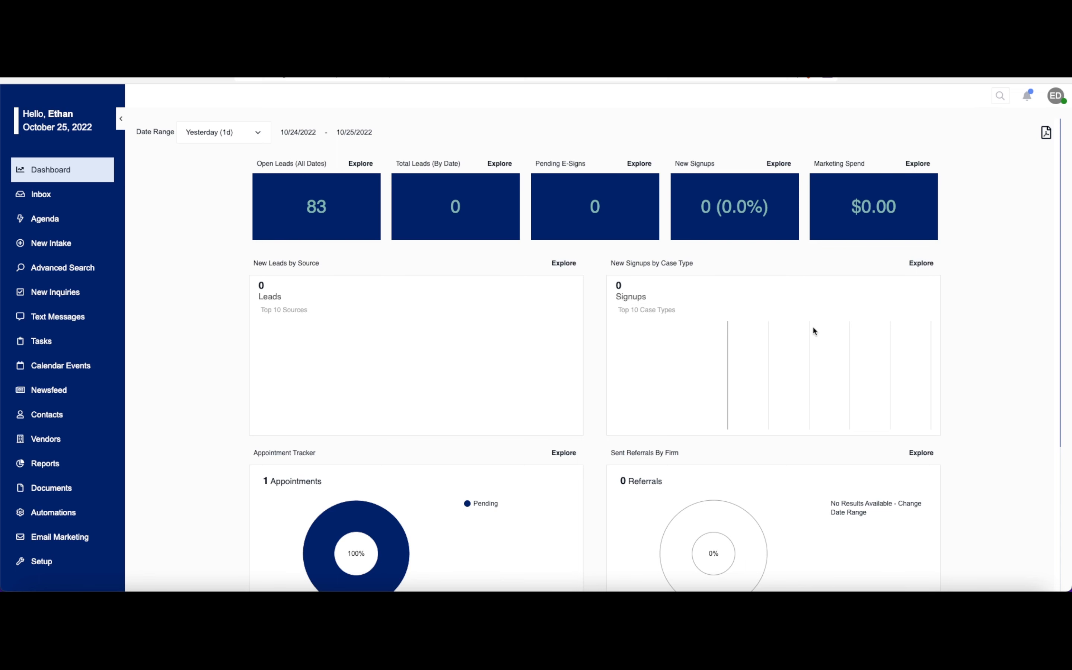
scroll("down", 3)
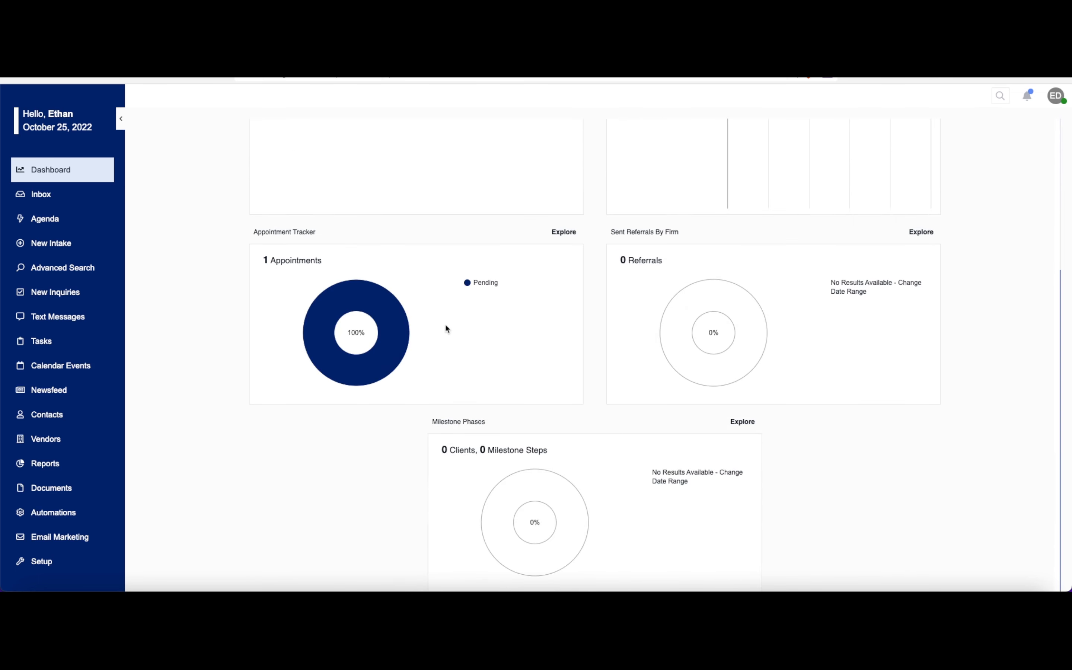
mouse_move(863, 333)
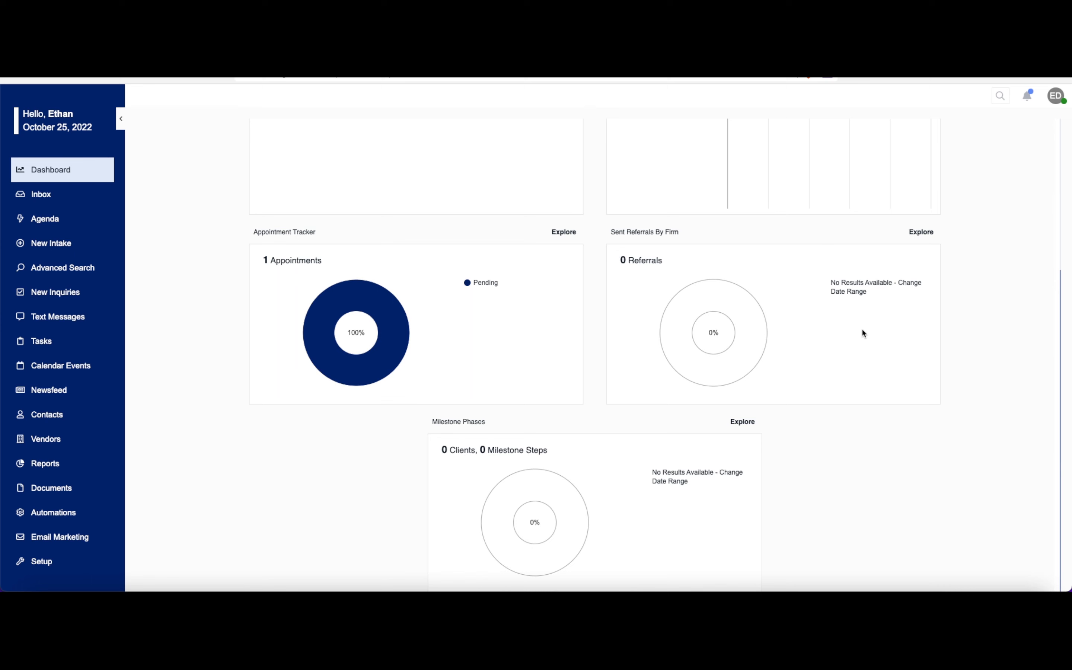
mouse_move(559, 503)
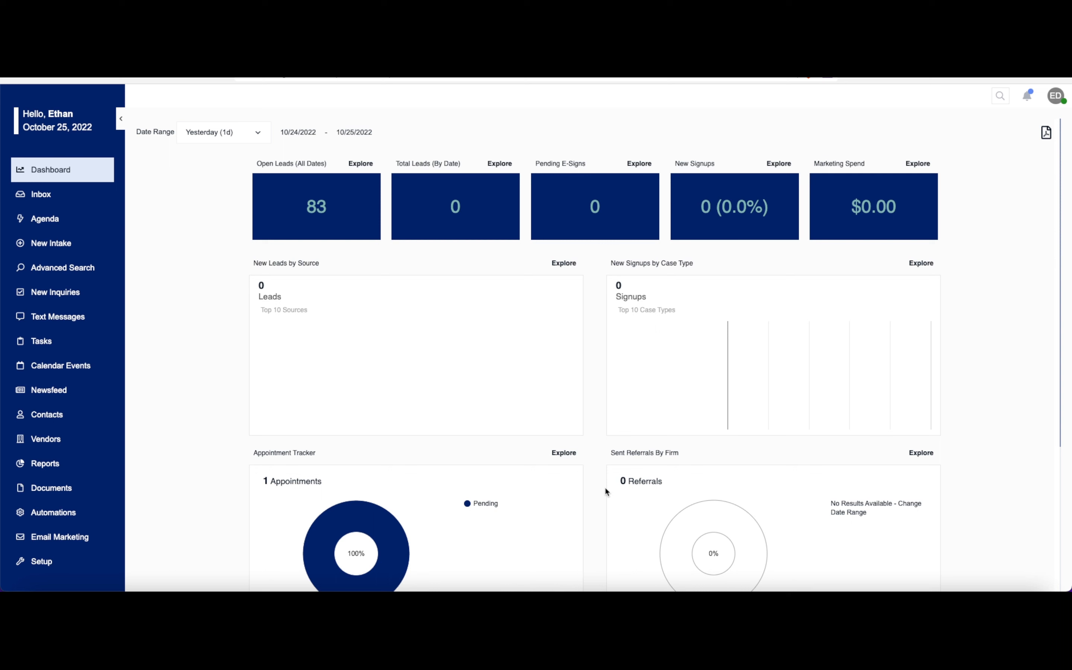
mouse_move(979, 291)
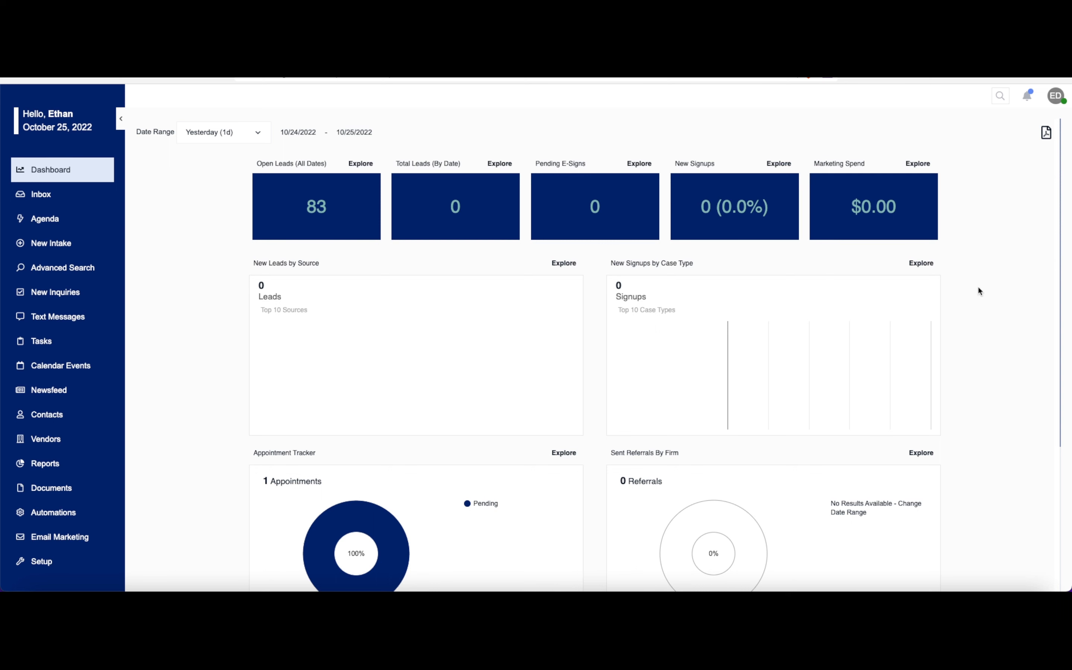
mouse_move(1056, 132)
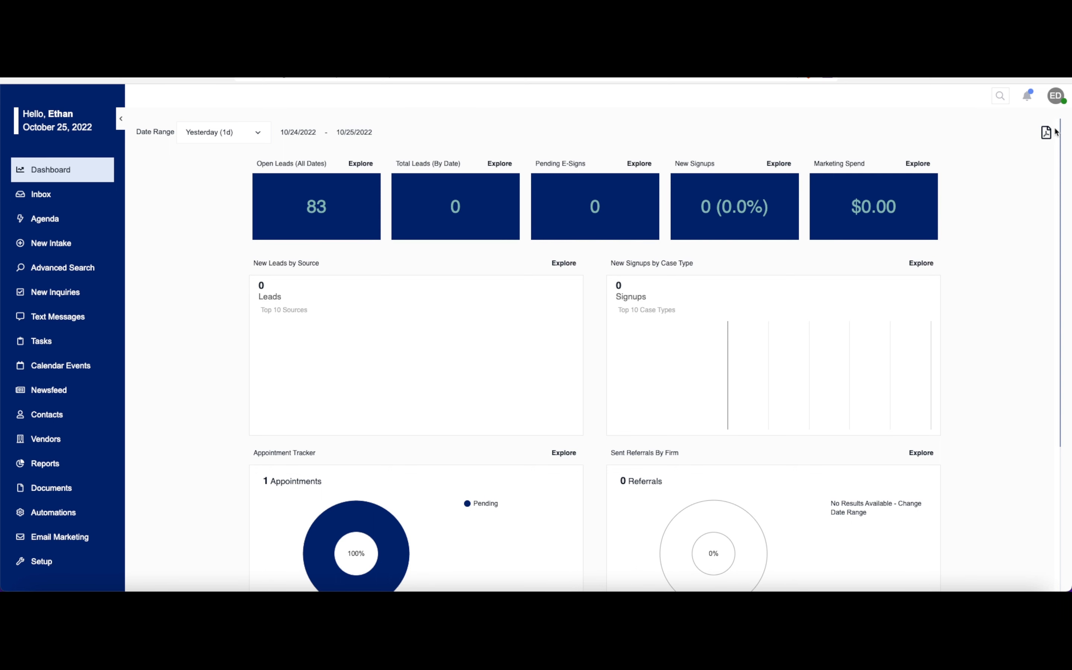
mouse_move(1045, 133)
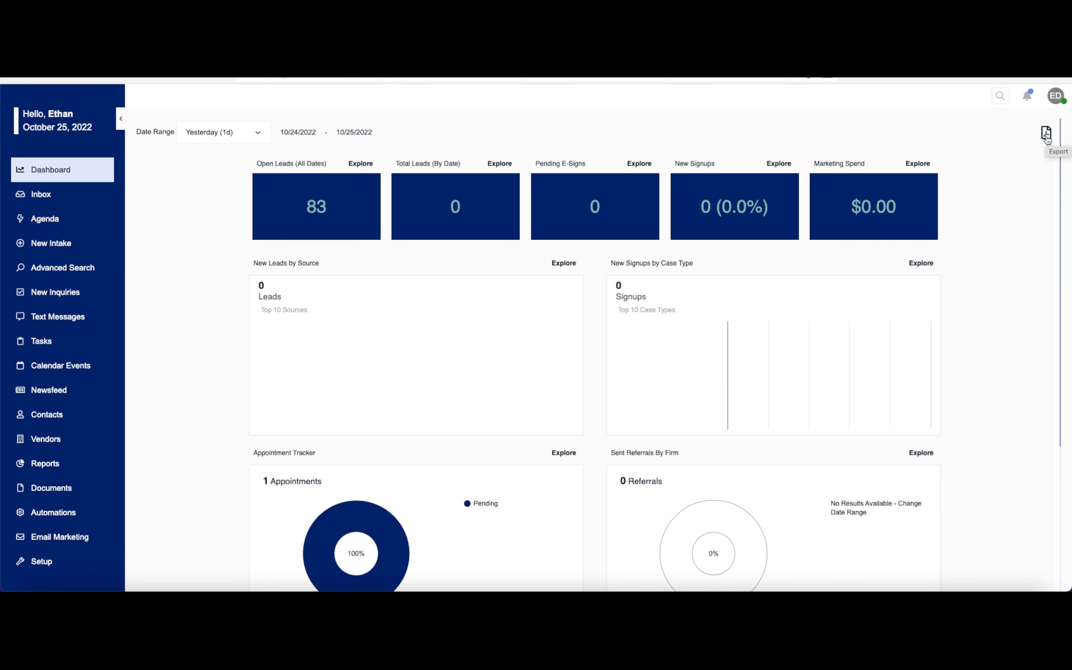
mouse_move(1047, 140)
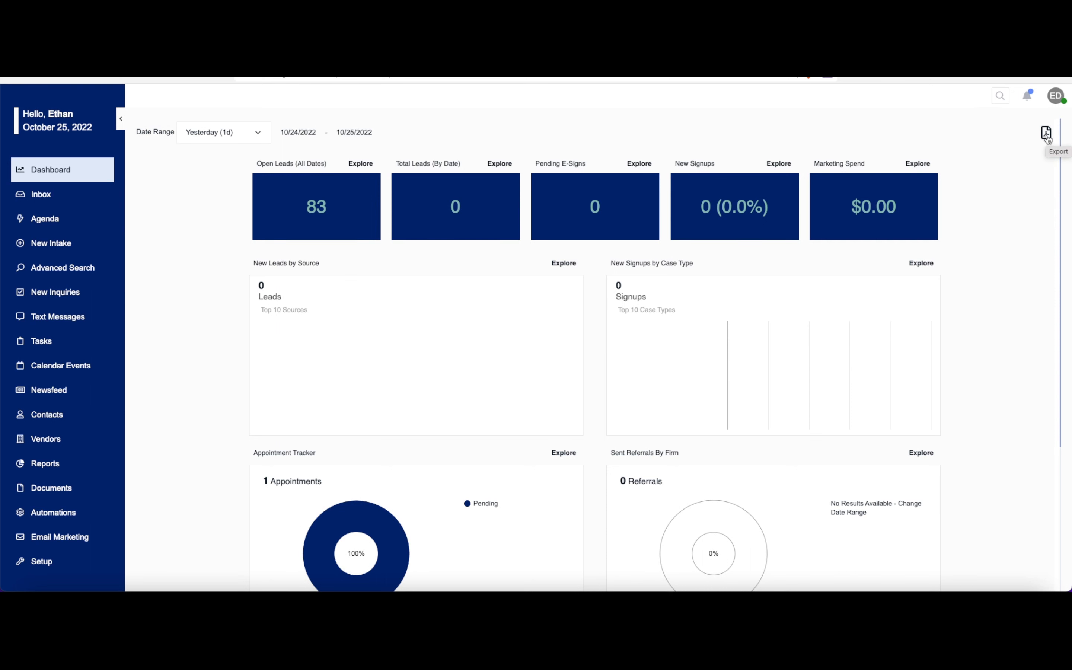
left_click(1044, 134)
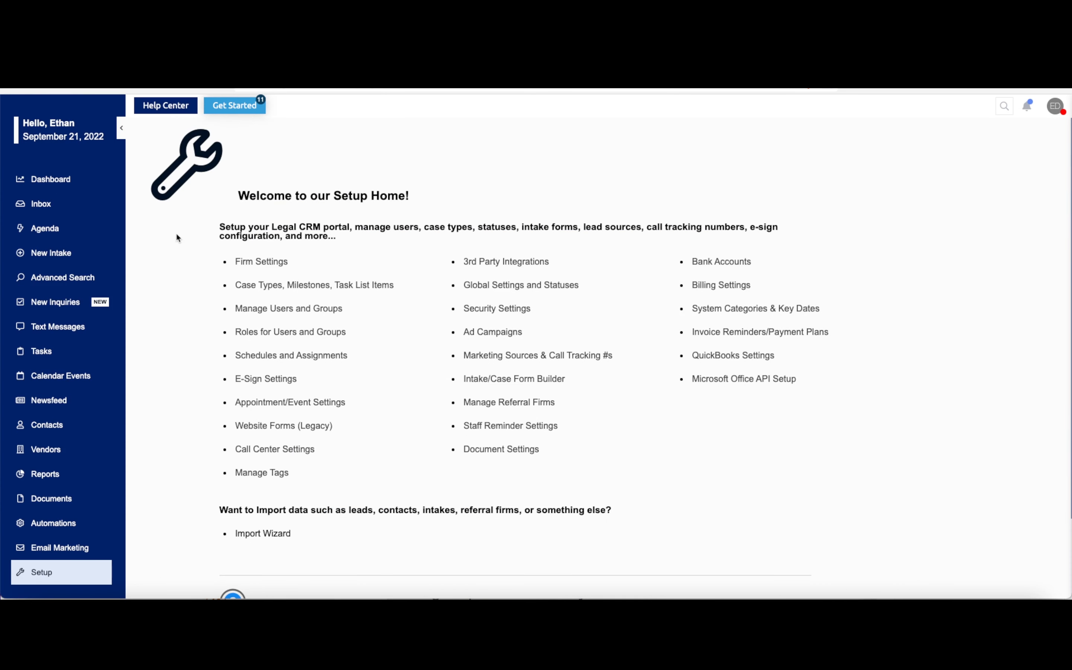
Step: Bring up the Help Center panel from Setup Home and go to its Support Forum
left_click(165, 105)
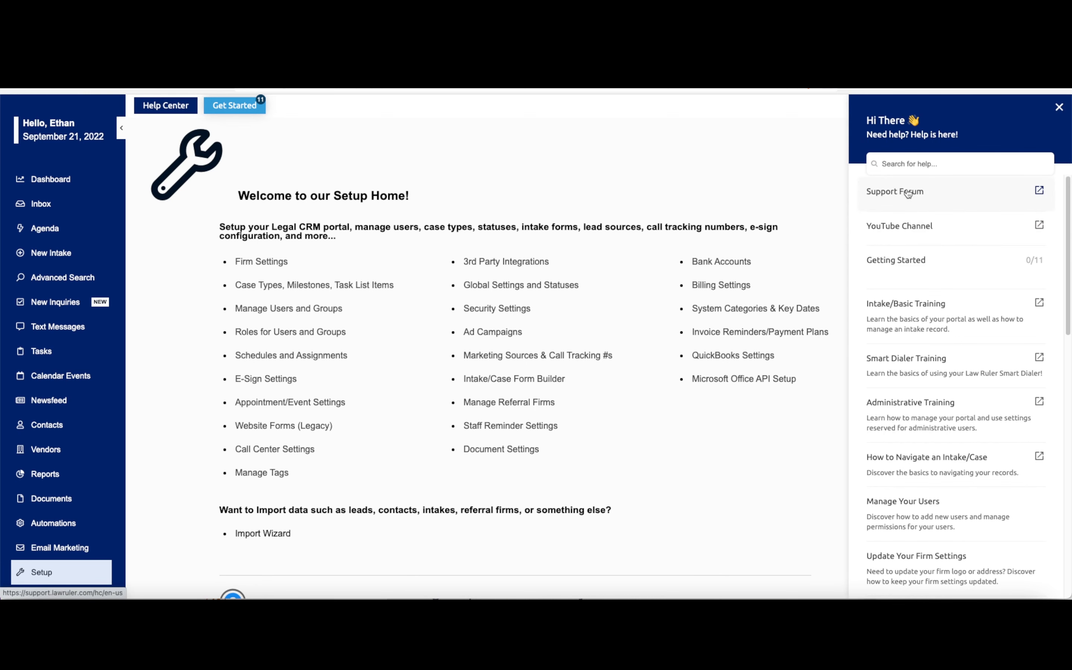
left_click(894, 191)
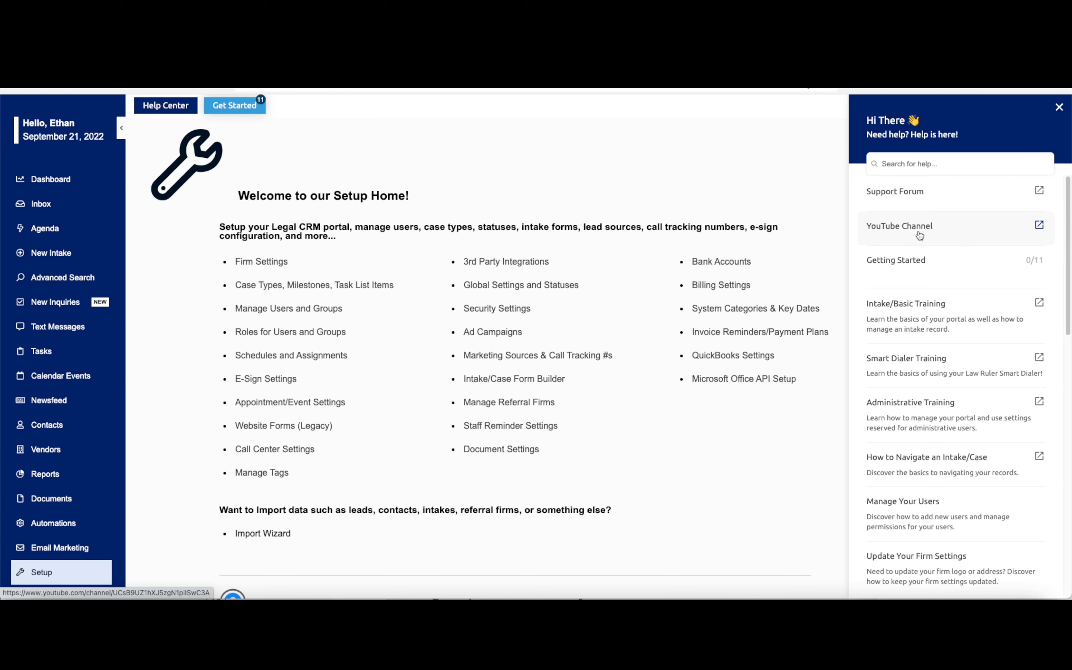
mouse_move(937, 338)
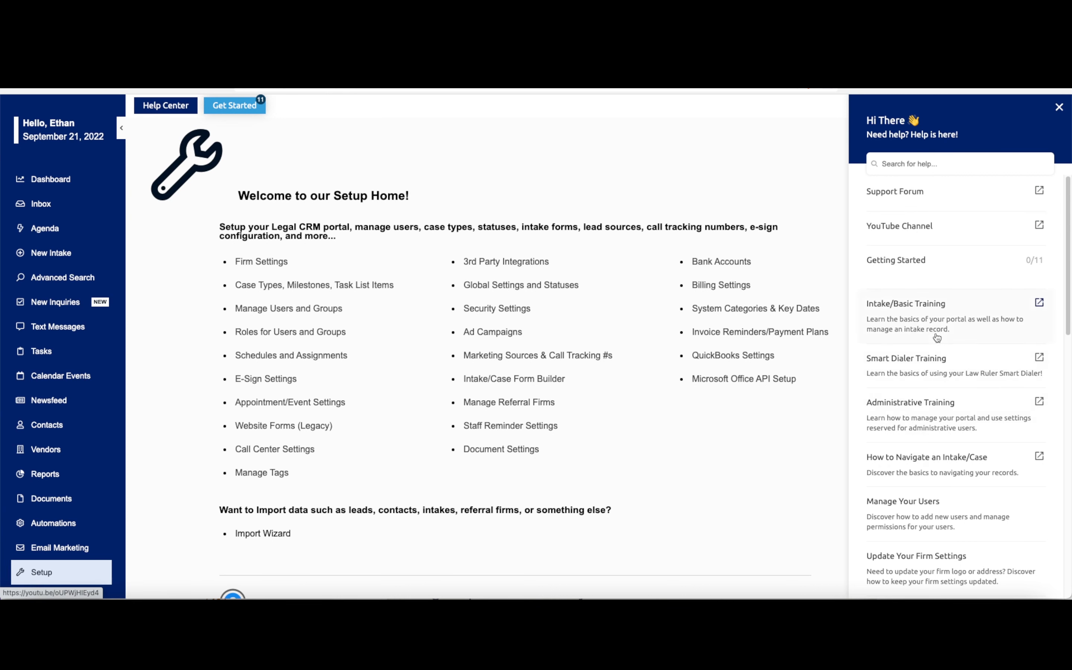